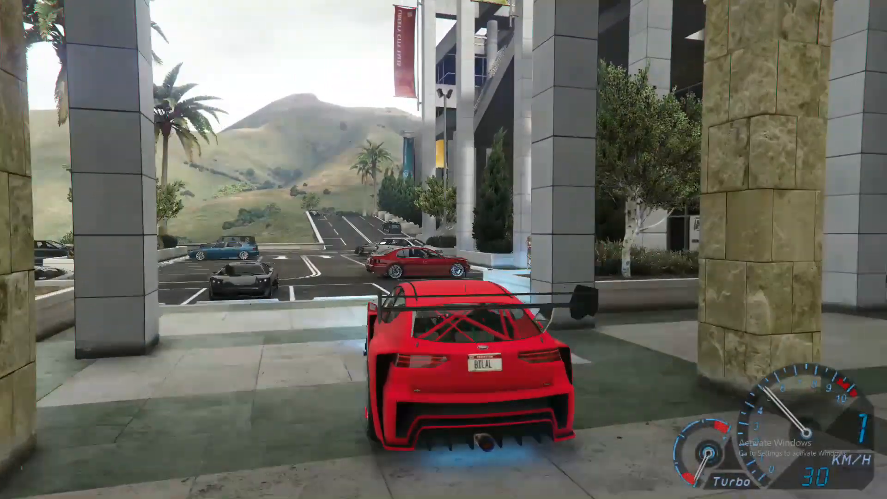
Extract the FiveM FPS Boost archive onto the desktop with Extract Here.
key("w")
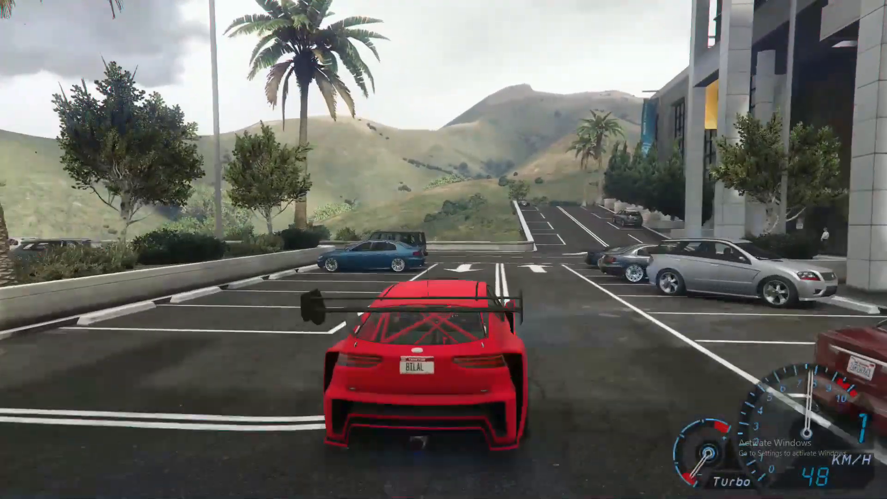
key("w")
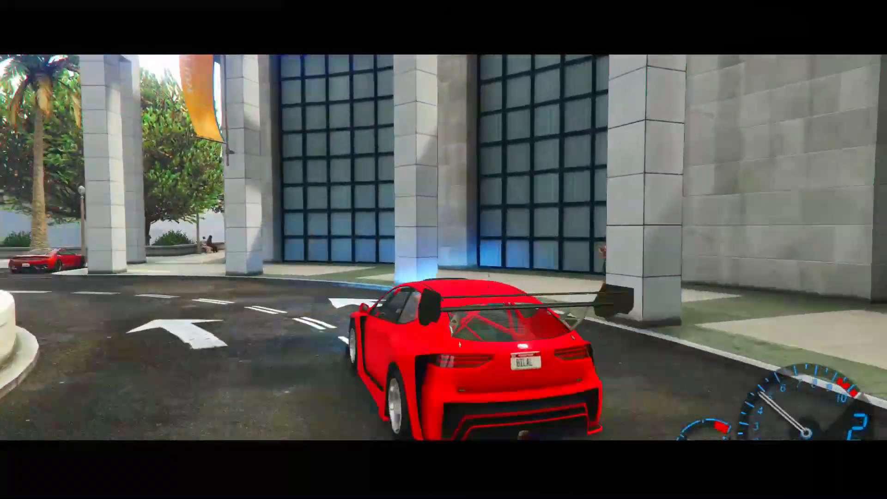
key("w")
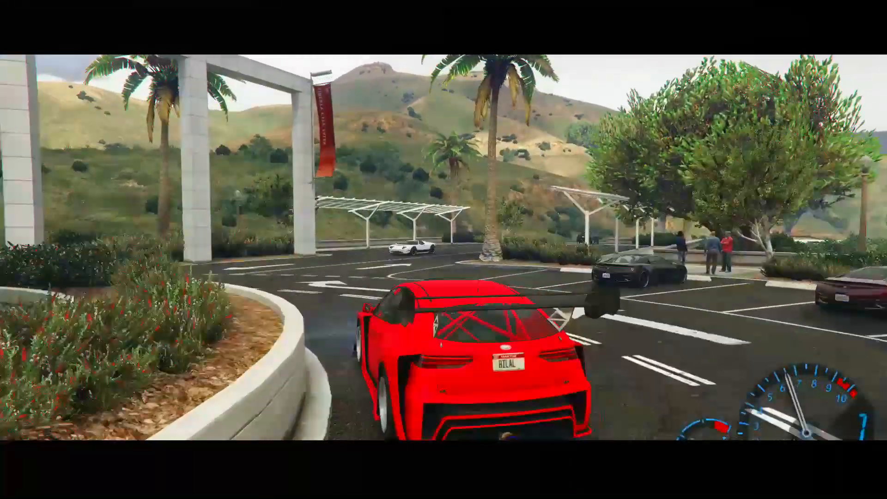
key("w")
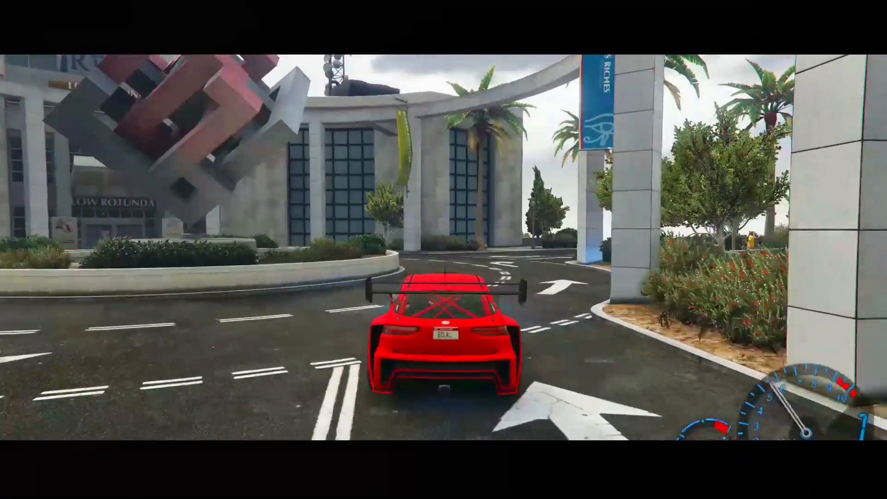
key("w")
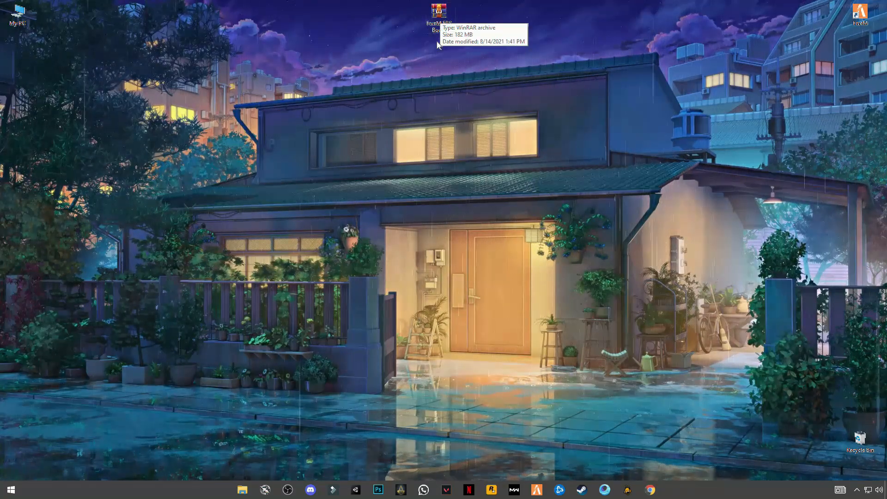
mouse_move(383, 23)
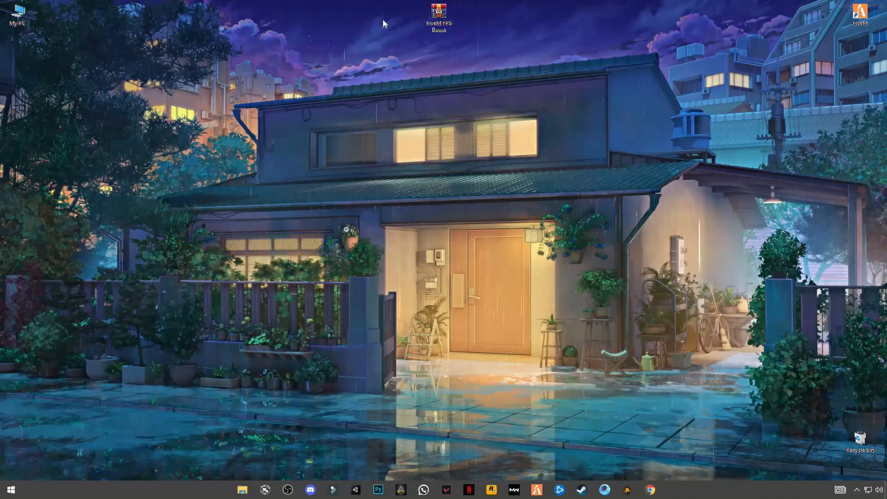
right_click(438, 12)
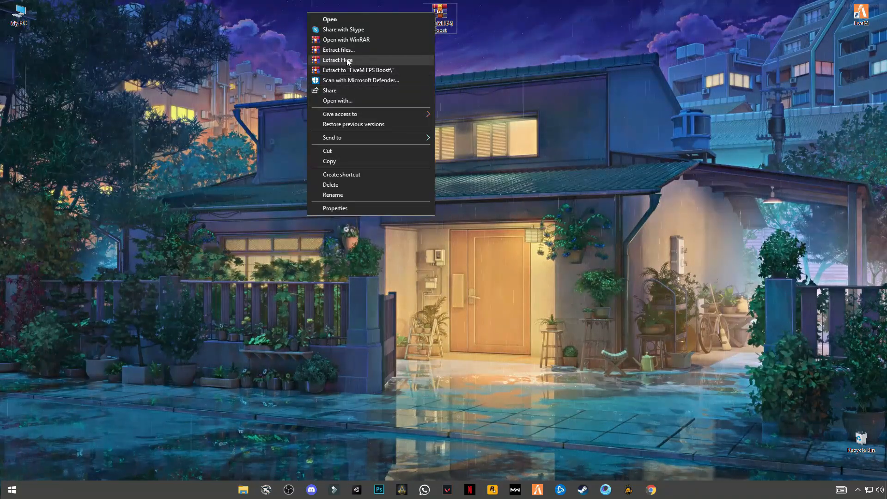
left_click(340, 61)
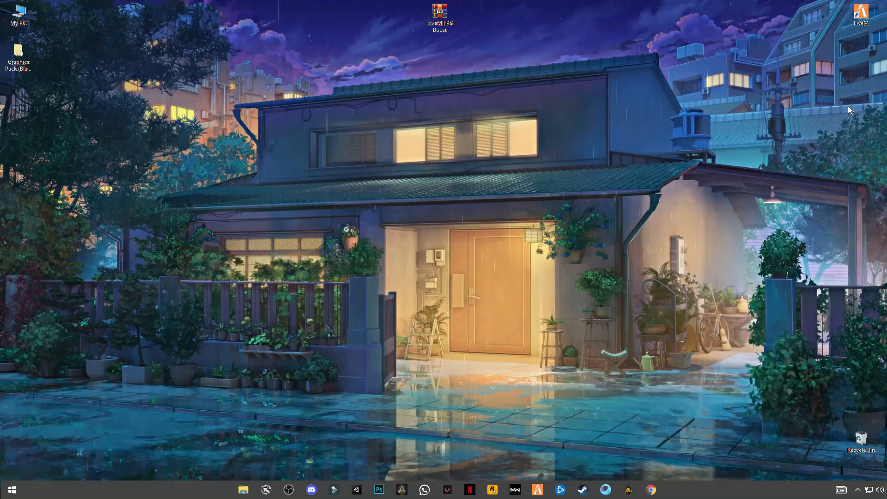
mouse_move(860, 14)
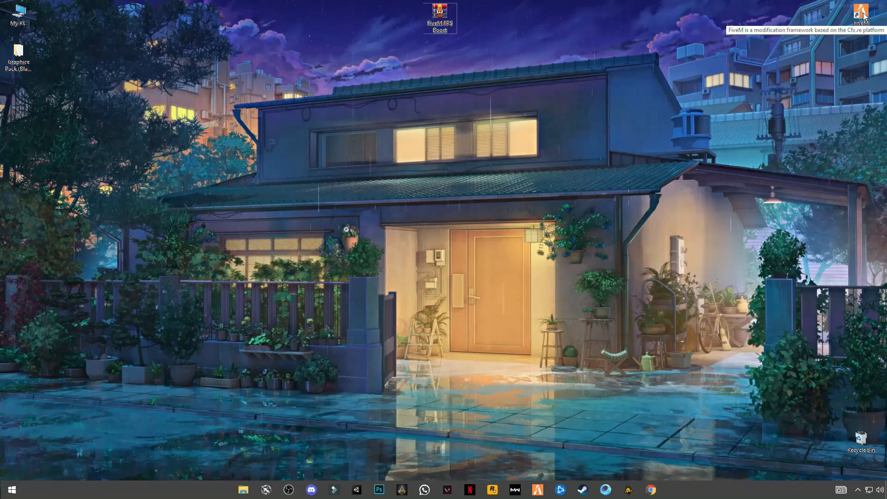
Open the FiveM shortcut's install location and its FiveM Application Data folder.
right_click(862, 12)
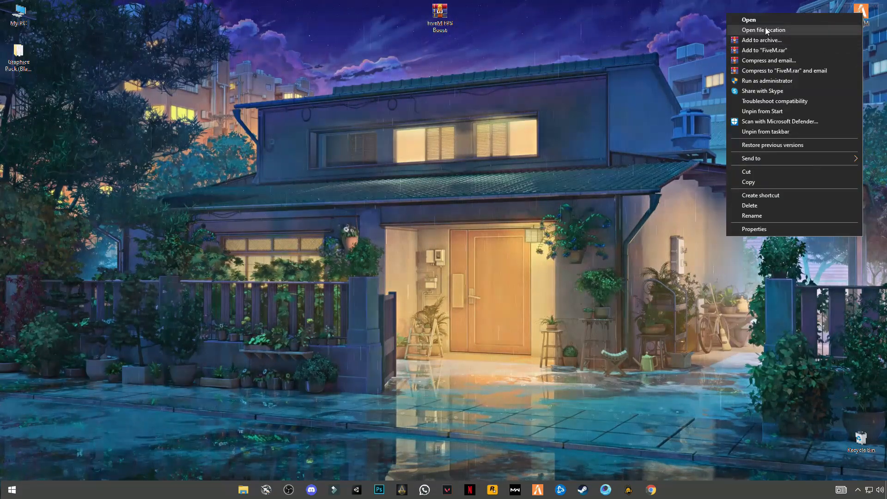
left_click(490, 164)
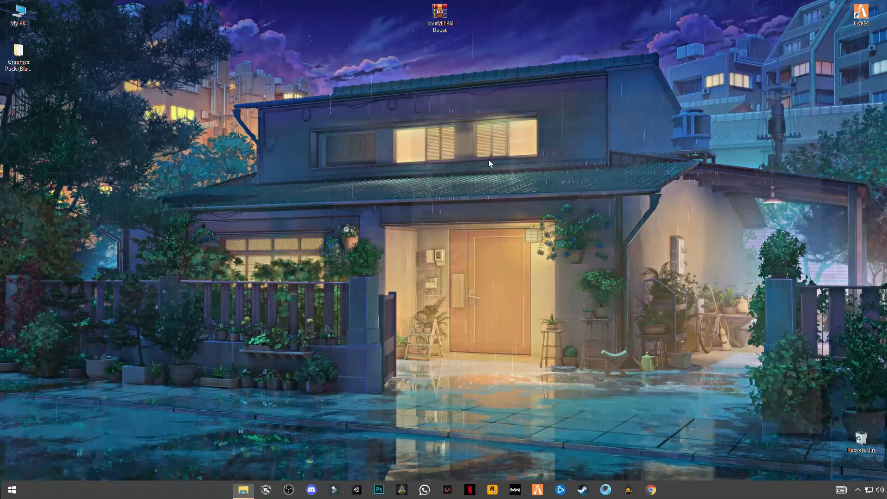
left_click(243, 489)
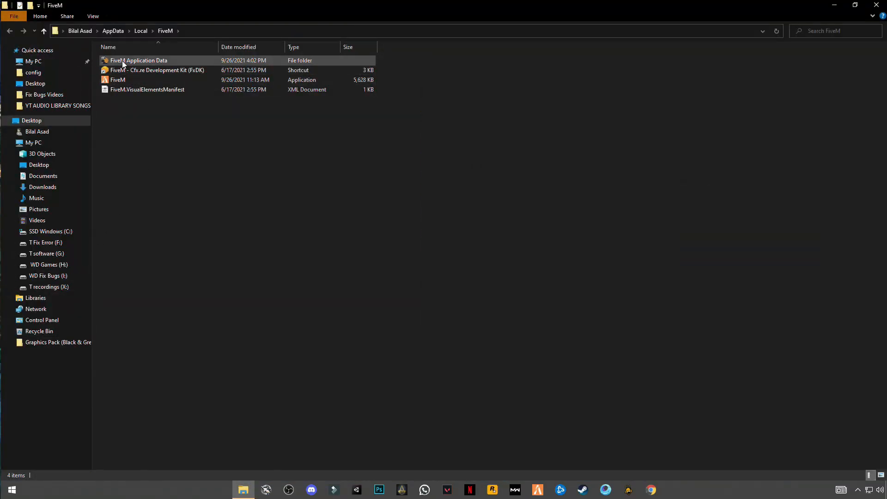
mouse_move(135, 61)
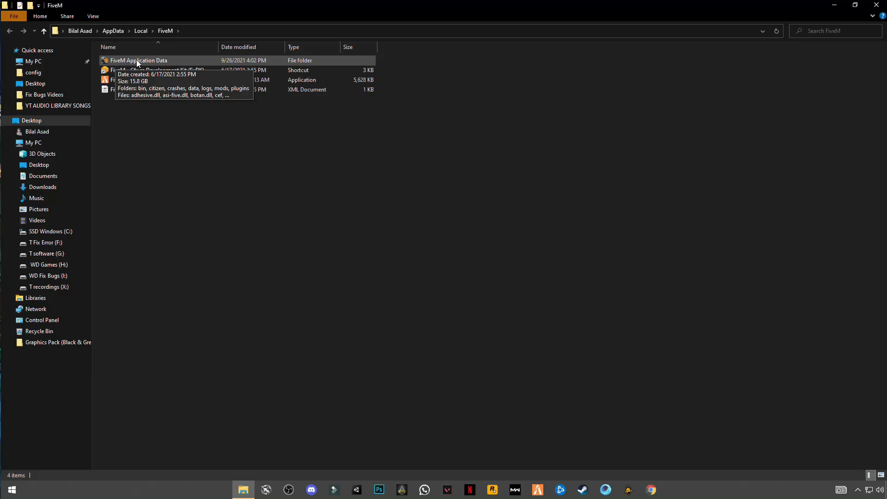
double_click(139, 60)
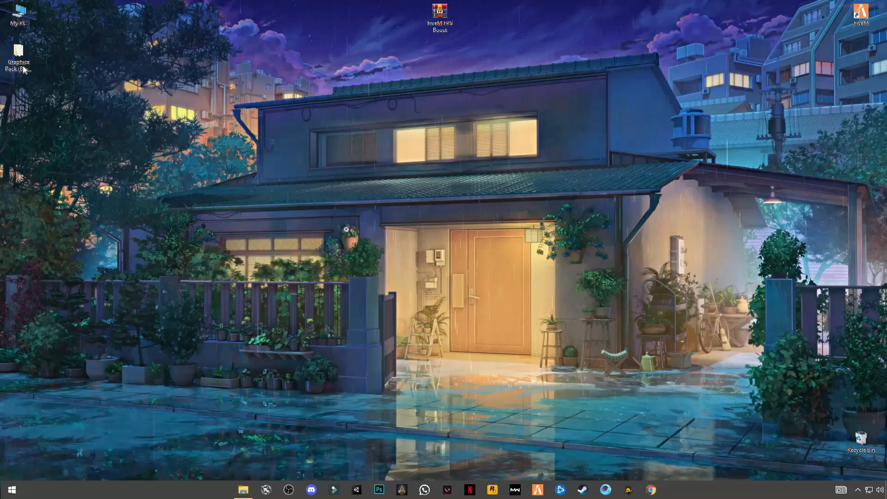
Copy the citizen, enbseries and enblocal items from the Graphics Pack folder.
double_click(18, 51)
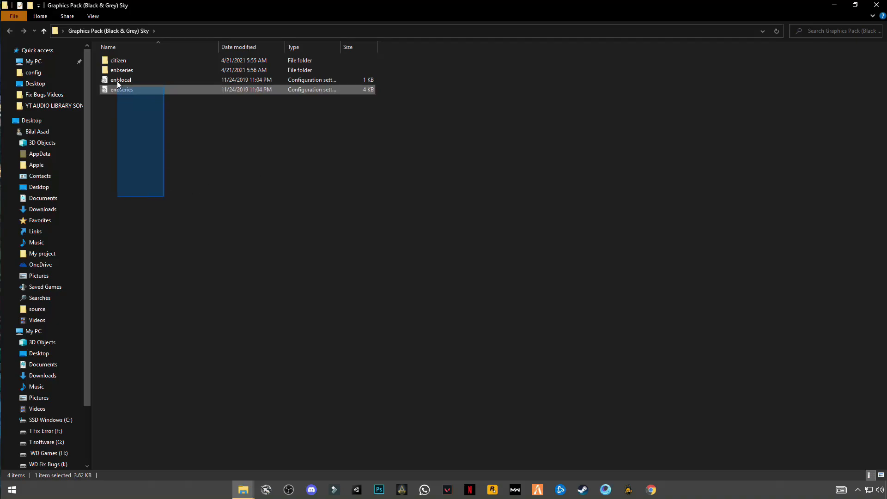
left_click(133, 175)
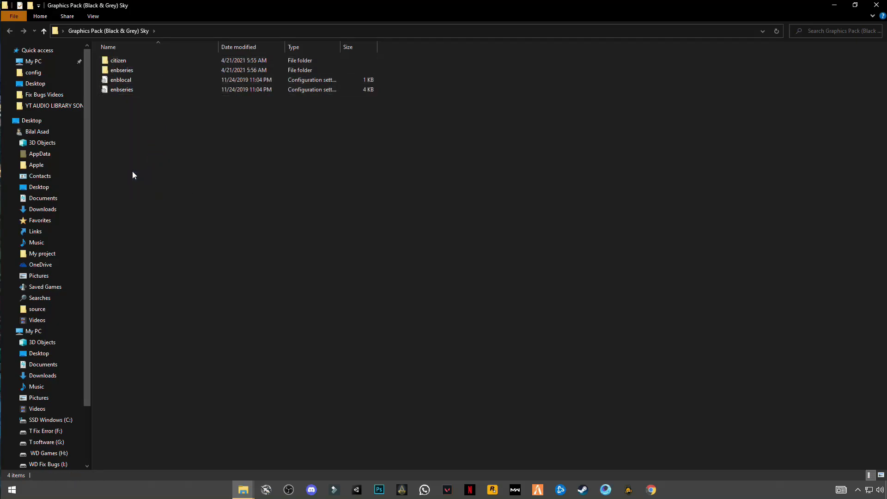
mouse_move(119, 60)
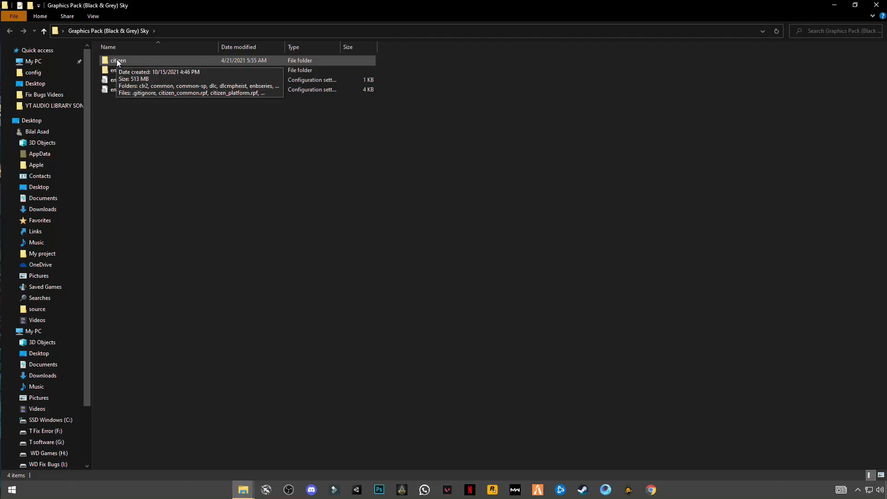
right_click(117, 60)
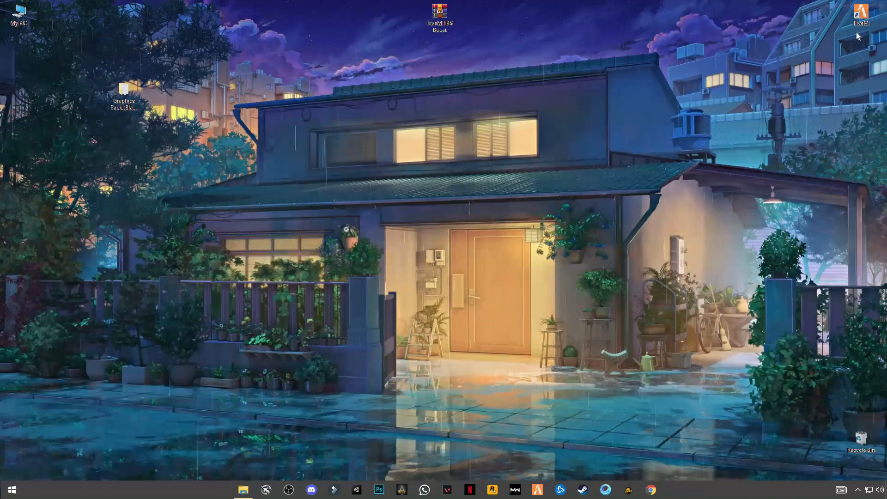
Paste the graphics pack into FiveM Application Data, replacing existing files.
left_click(242, 490)
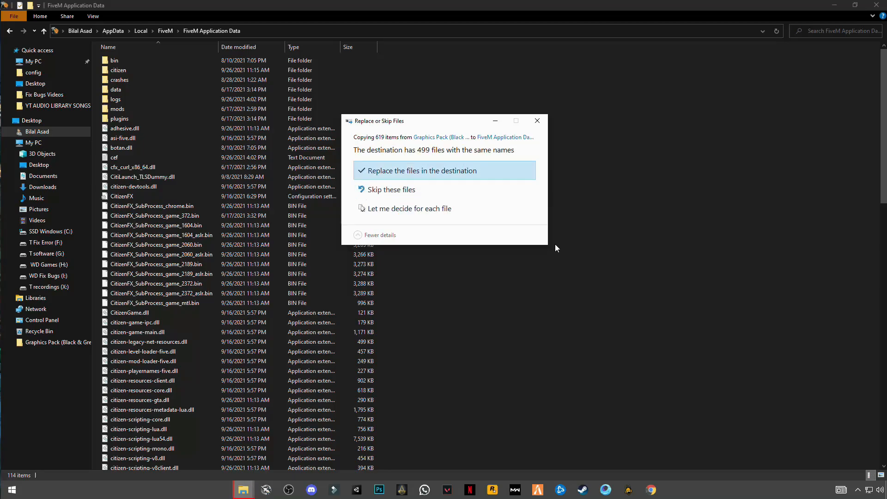
mouse_move(406, 175)
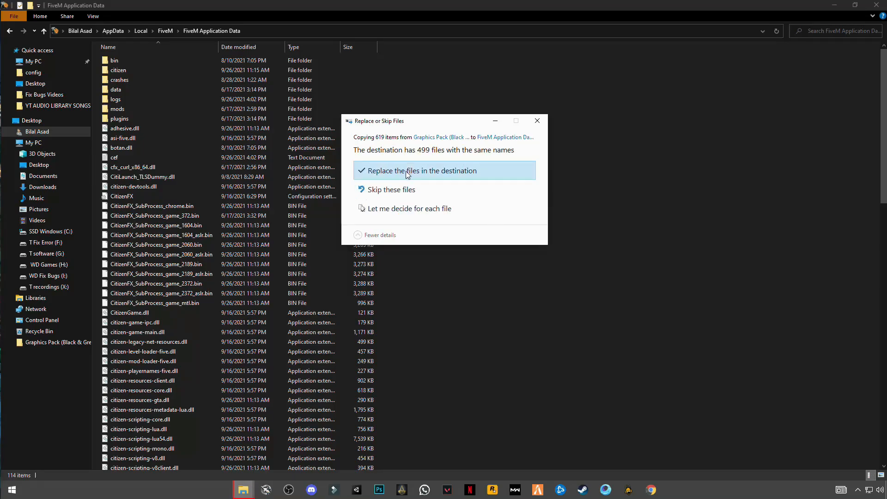
left_click(422, 171)
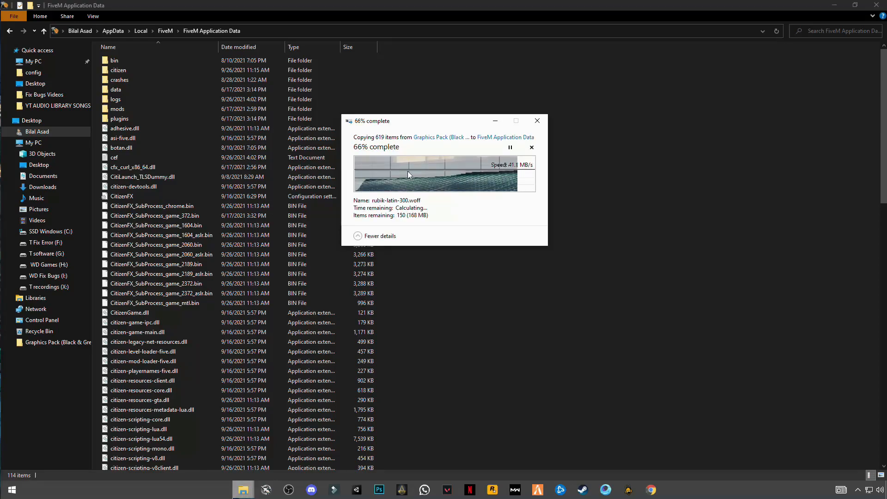